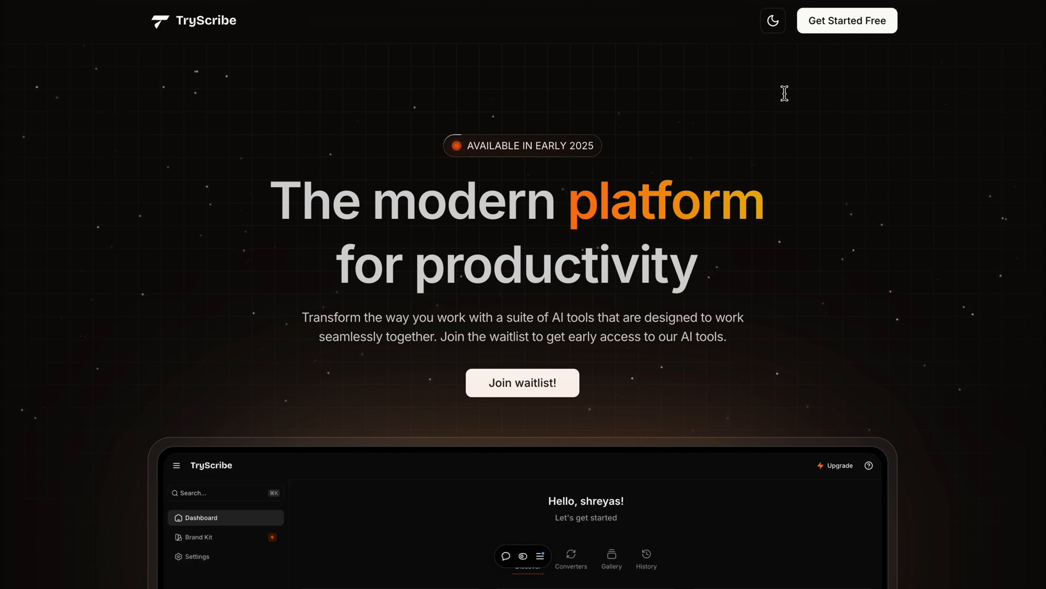
Step: Scroll to the six feature cards, from PDF Chat to Audio Summarizer
scroll(down, 3)
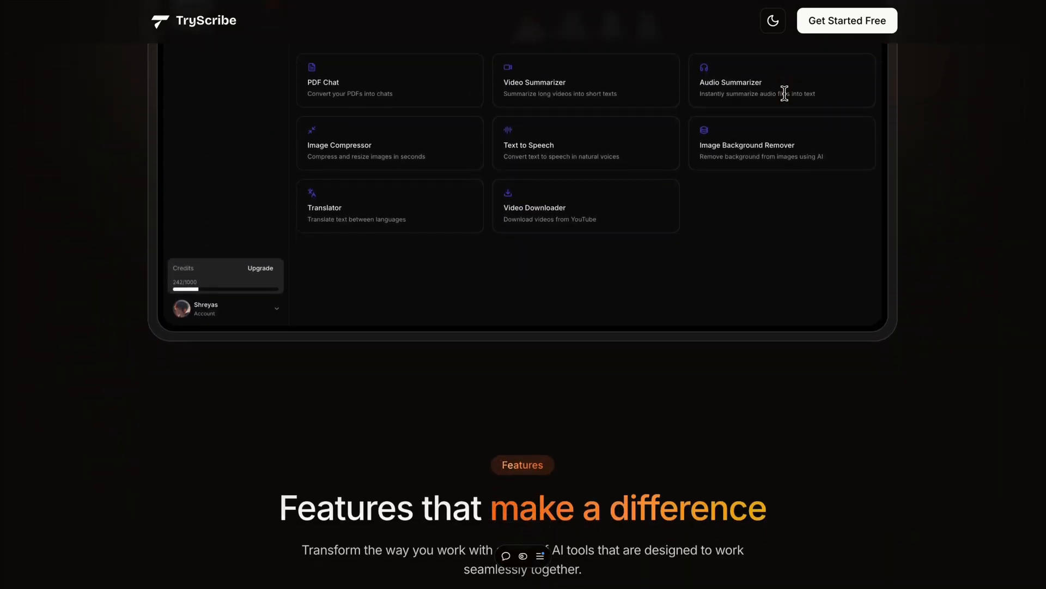
scroll(down, 3)
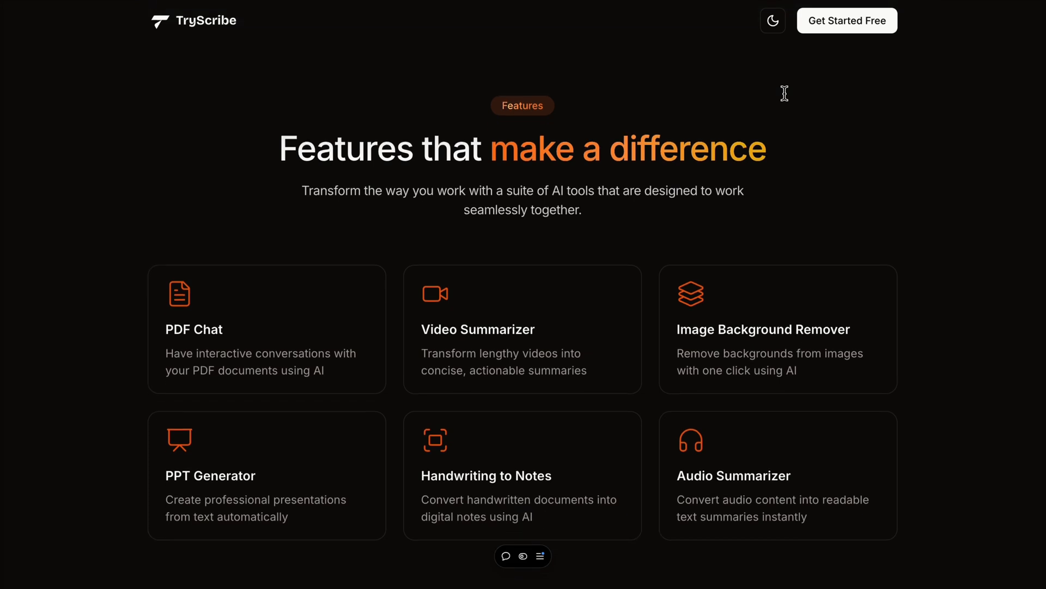
scroll(up, 3)
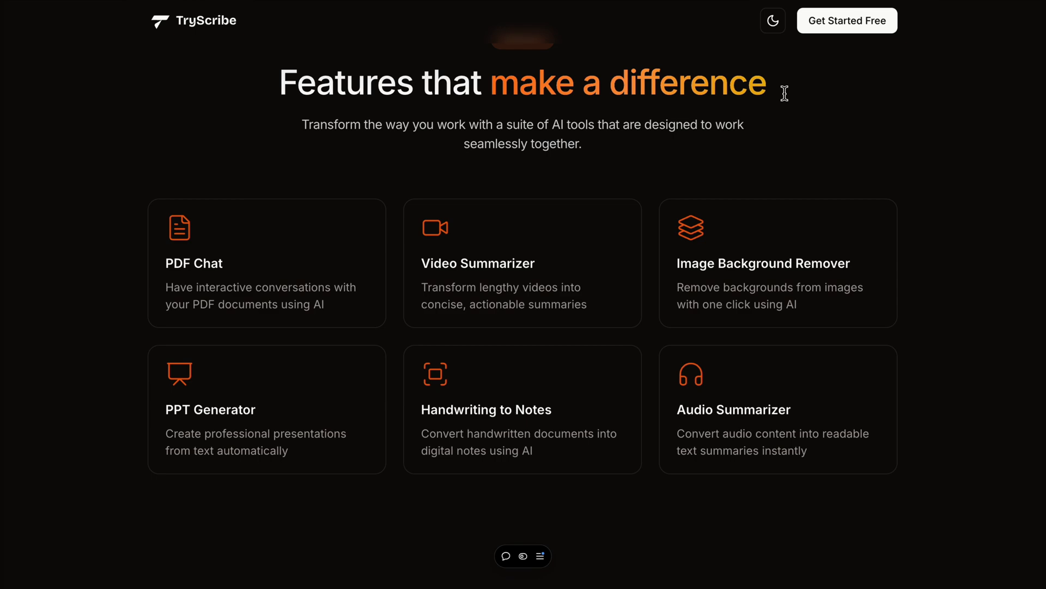
Step: Scroll past the testimonials to the 'Get early access' email signup and footer
scroll(down, 3)
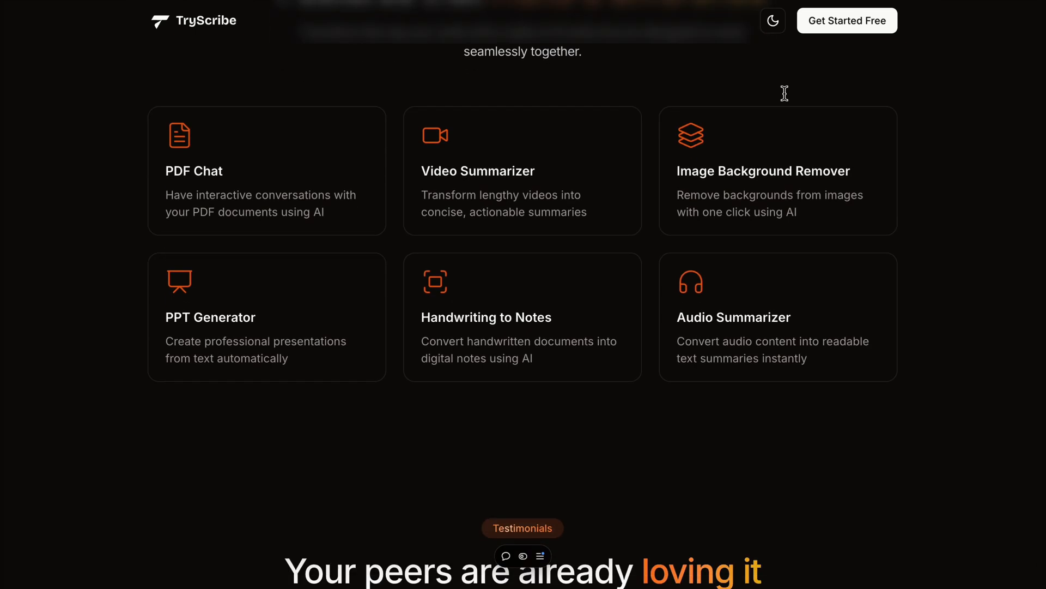
scroll(down, 3)
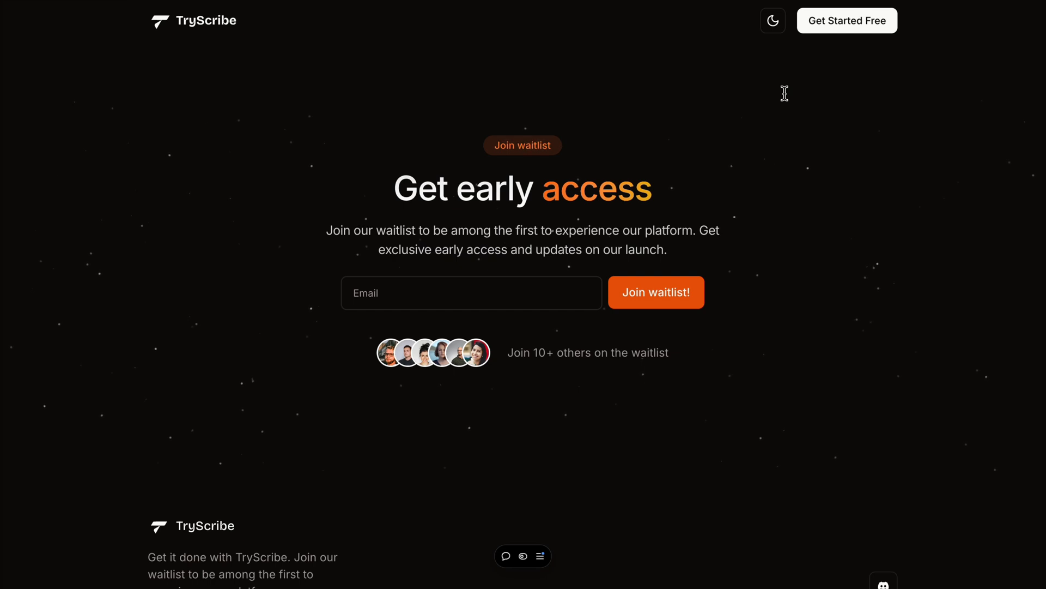
scroll(down, 3)
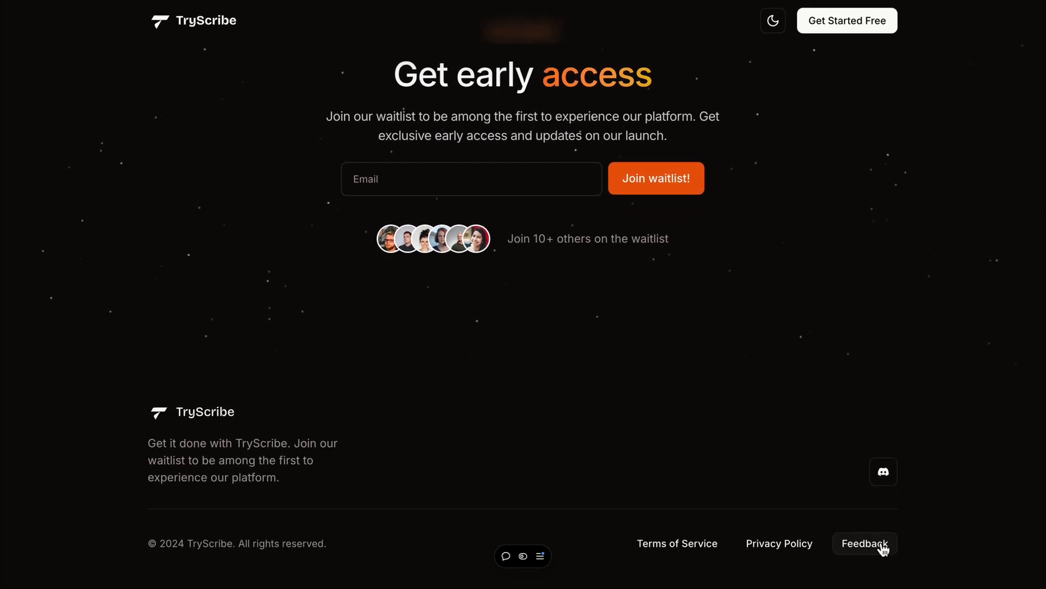
click(865, 543)
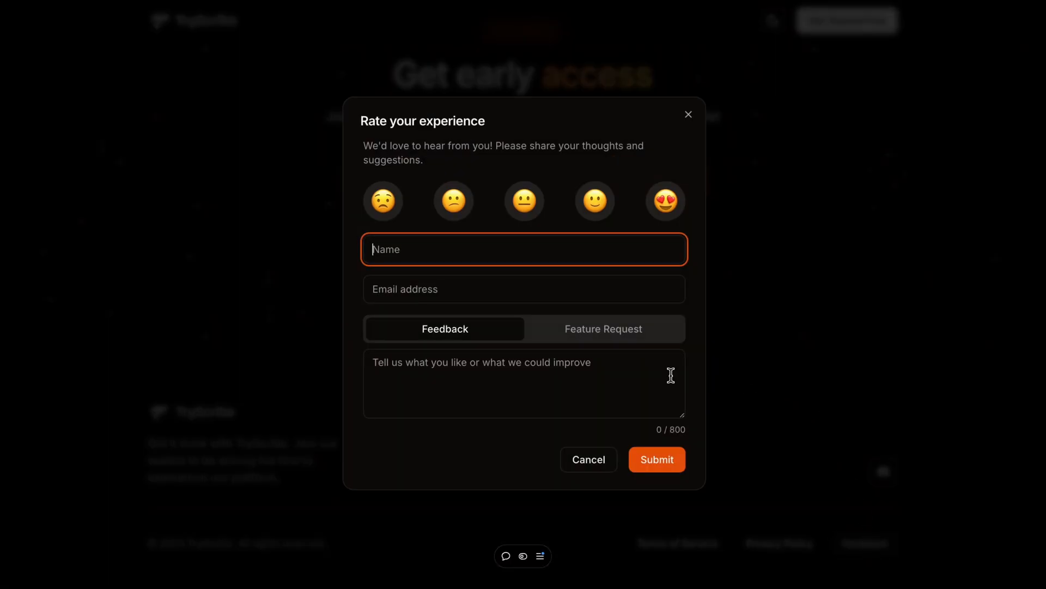
mouse_move(577, 334)
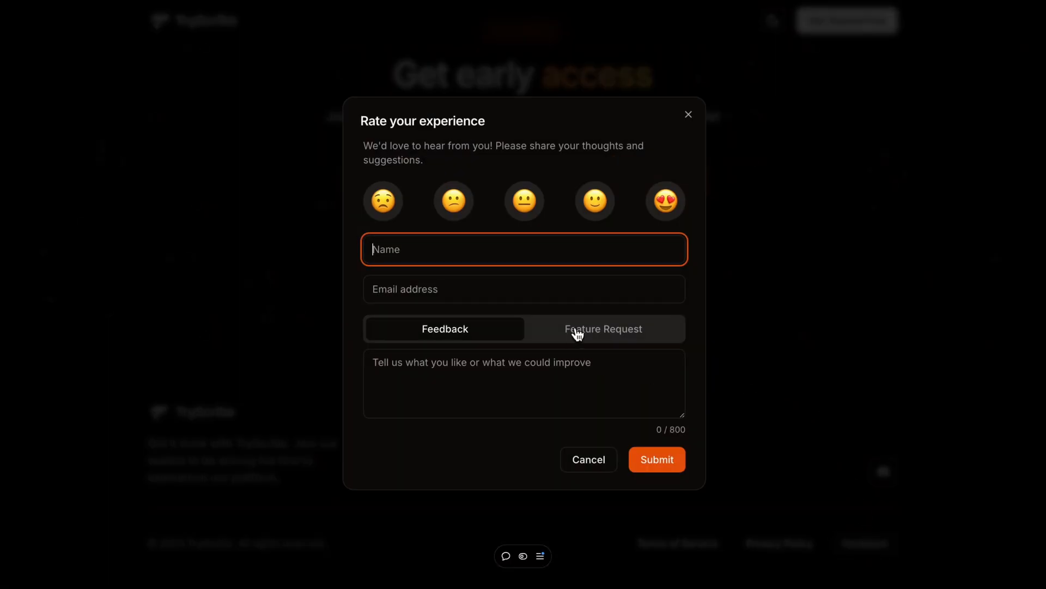
click(602, 328)
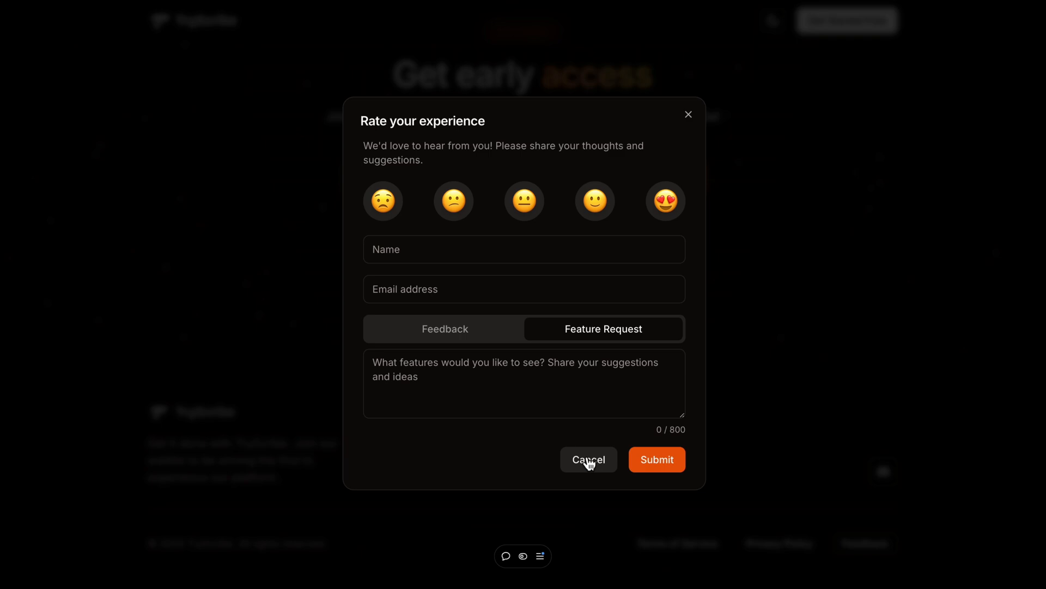
click(588, 459)
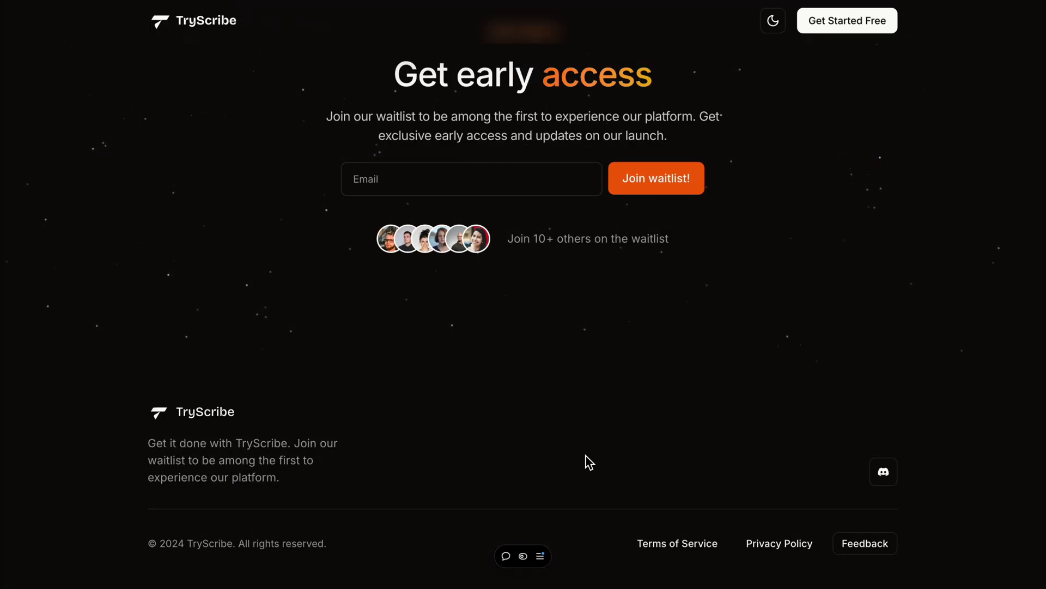